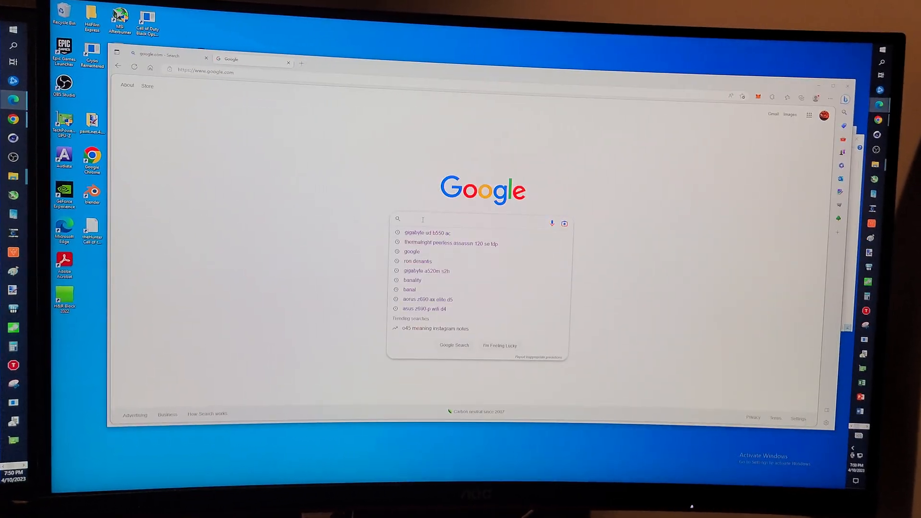
# Search Google for 'asus prime h610i plus d4'
pyautogui.write('asus prime h610i')
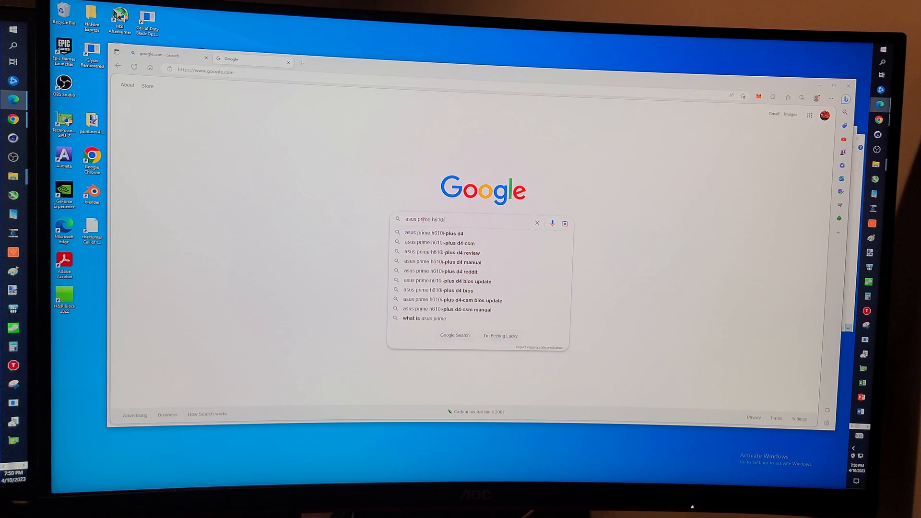
pyautogui.write('plus d4')
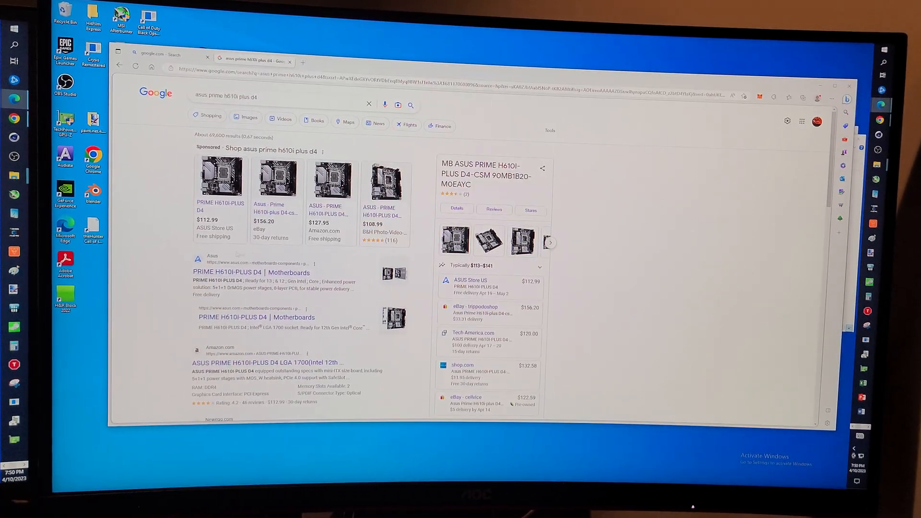
# Reach the PRIME H610I-PLUS D4 support section from the Google result via the product page
pyautogui.click(251, 272)
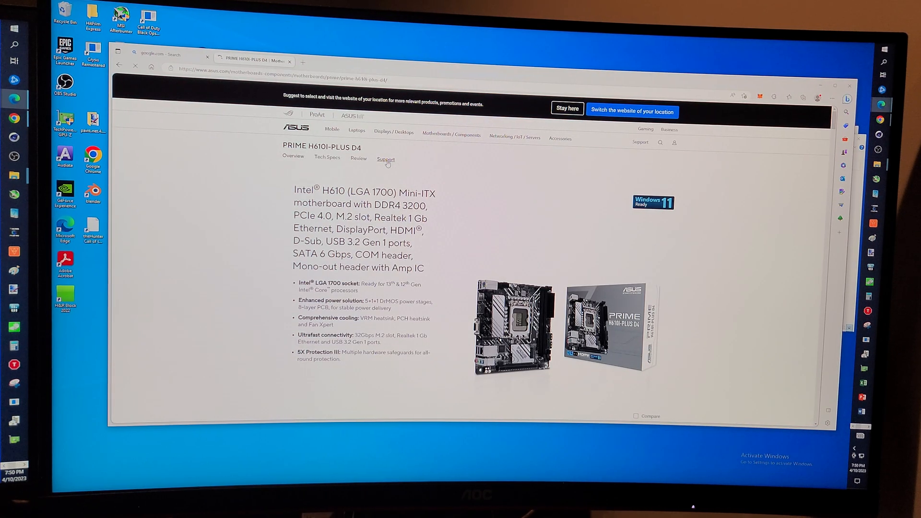
pyautogui.click(386, 159)
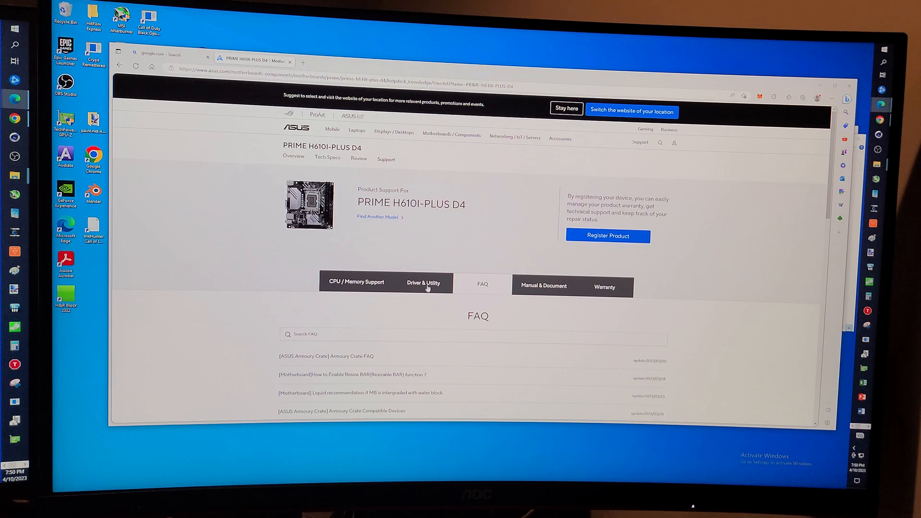
# Show the full BIOS & Firmware version list under Driver & Utility
pyautogui.click(424, 284)
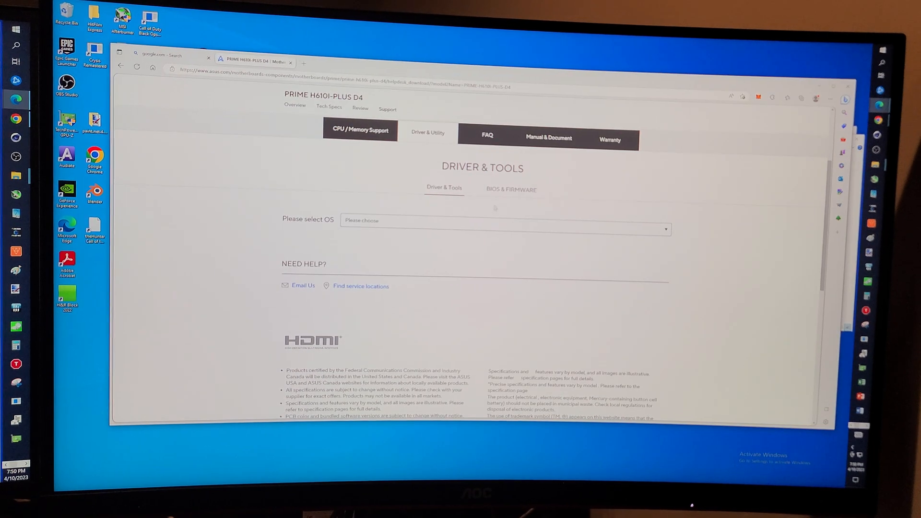
pyautogui.click(511, 189)
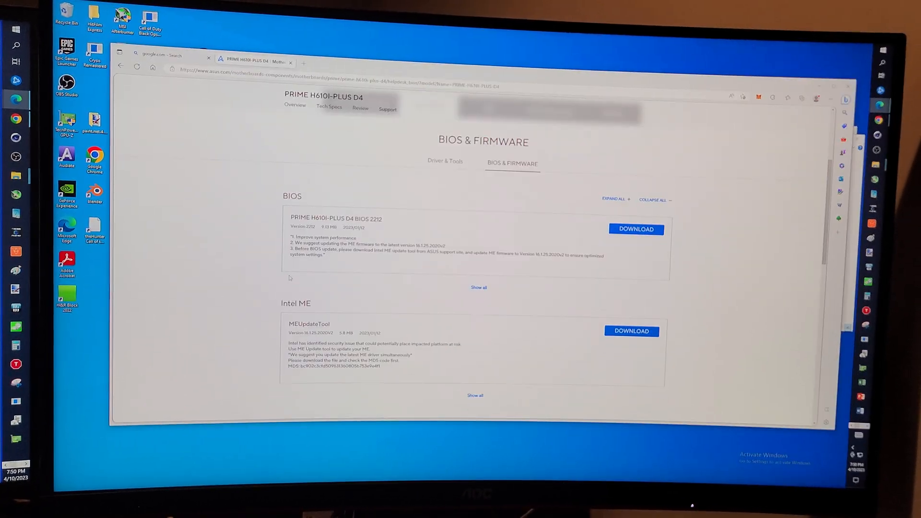
pyautogui.click(478, 288)
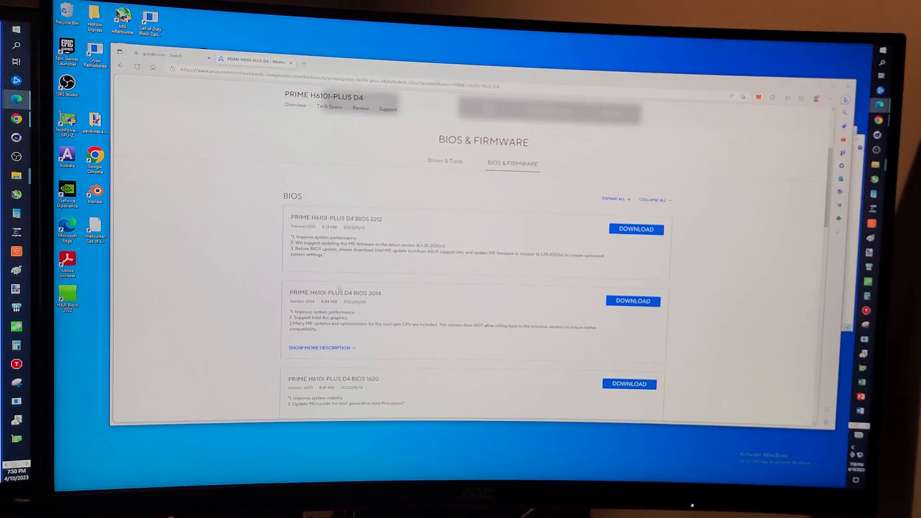
pyautogui.scroll(-3)
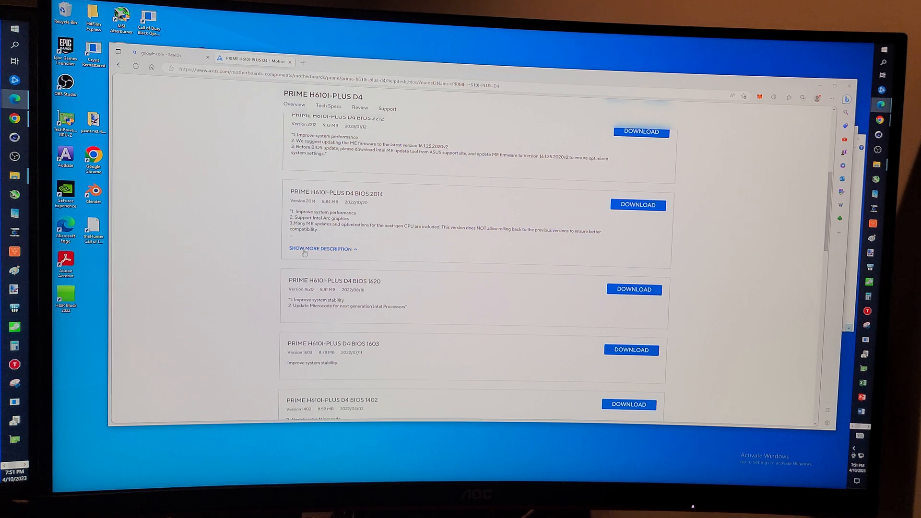
# Review the BIOS 2014 description and the remaining versions down to the 2212 download
pyautogui.click(321, 248)
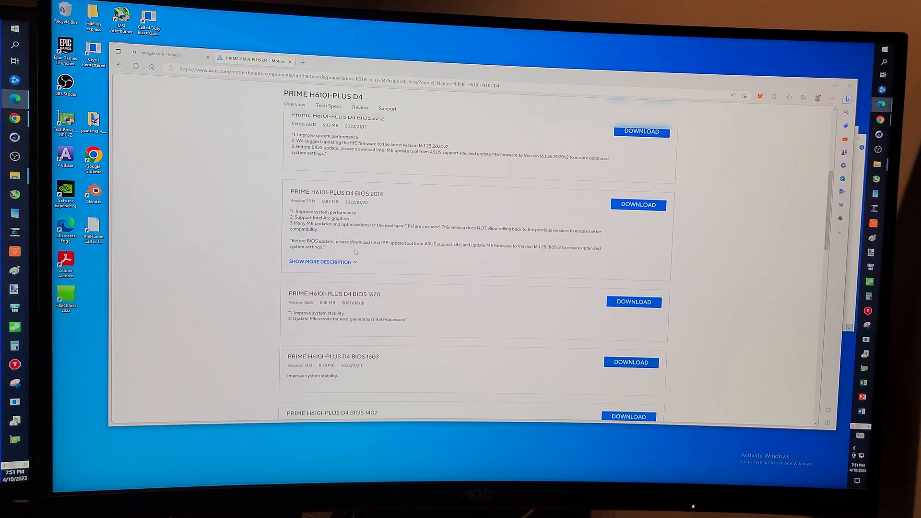
pyautogui.scroll(-3)
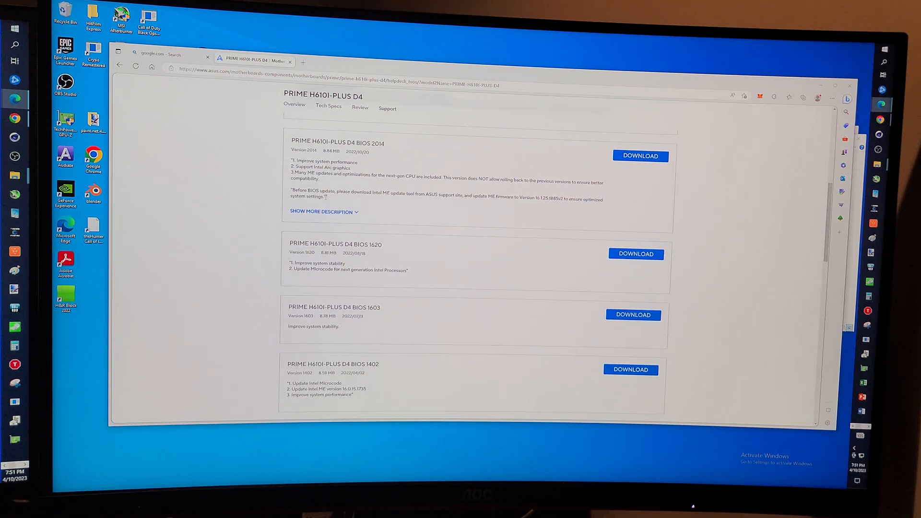
pyautogui.scroll(-3)
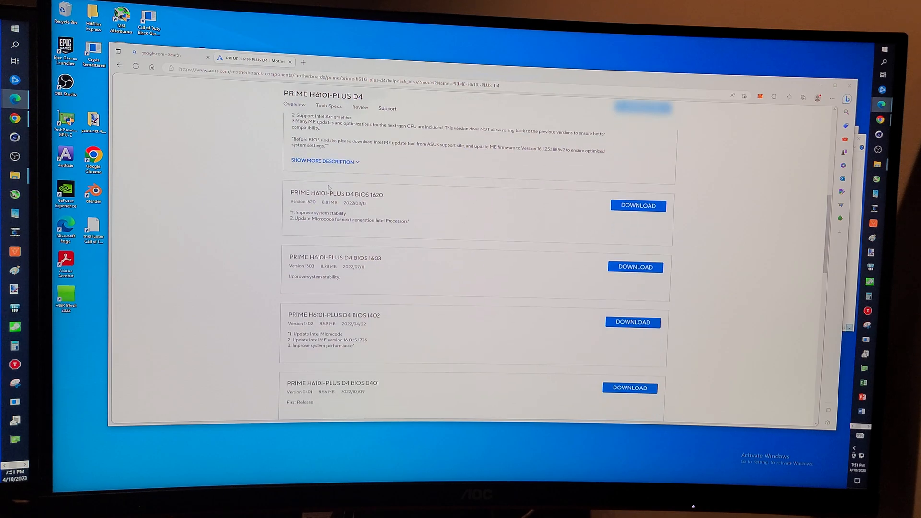
pyautogui.scroll(-3)
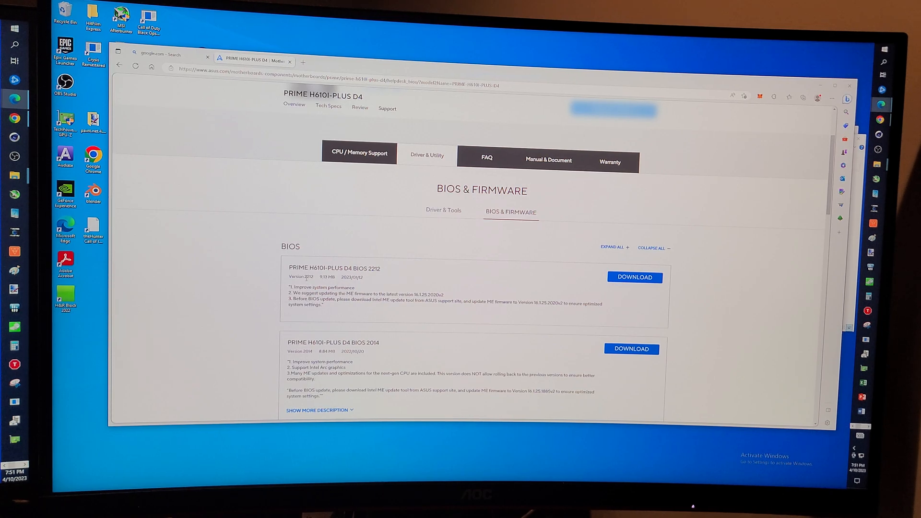
pyautogui.moveTo(632, 280)
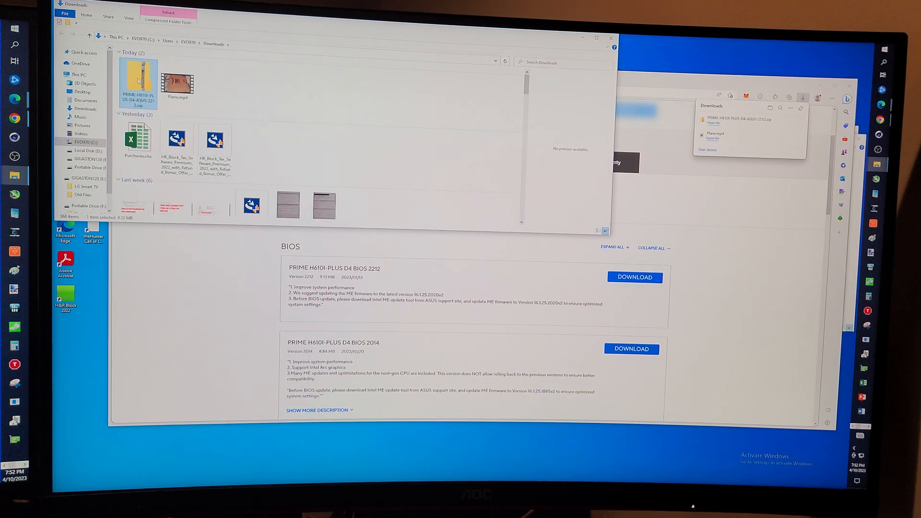
# Extract the downloaded BIOS 2212 zip into the suggested folder
pyautogui.rightClick(139, 77)
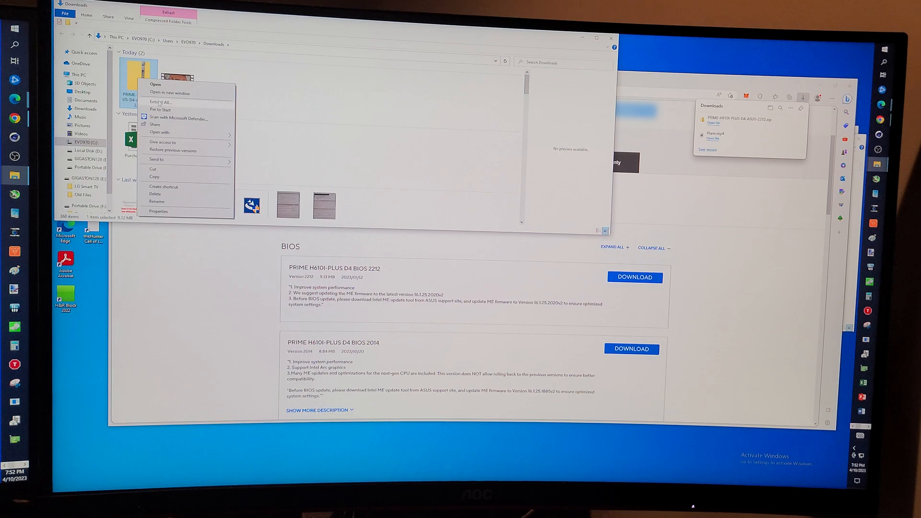
pyautogui.click(160, 102)
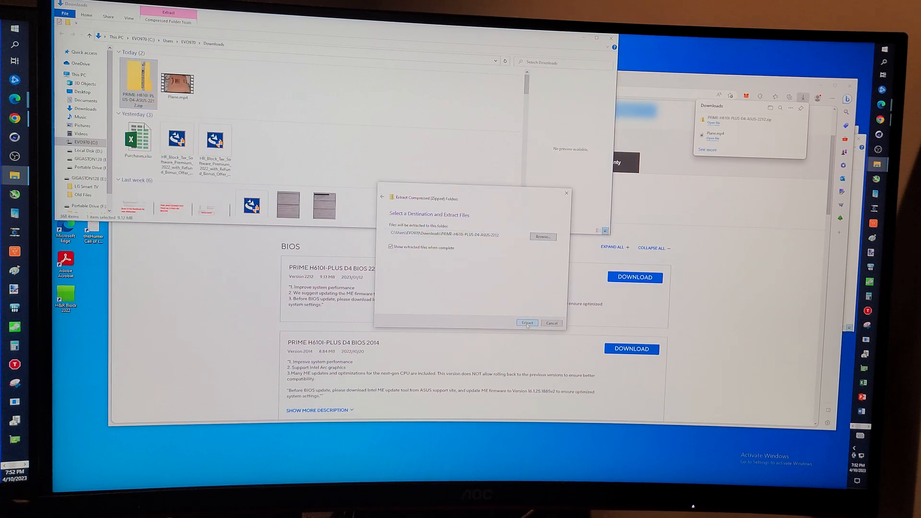
pyautogui.click(527, 323)
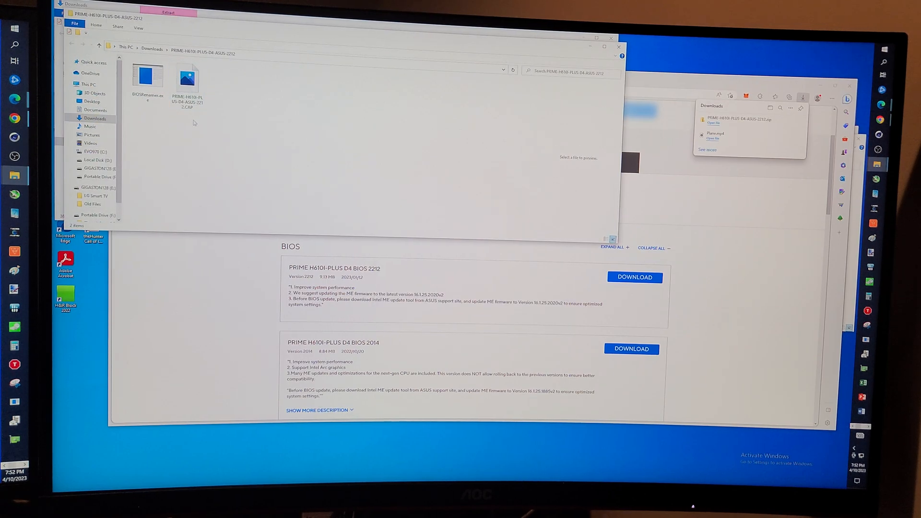
# Run BIOSRenamer.exe so the BIOS file becomes PH610IP4.CAP
pyautogui.click(148, 76)
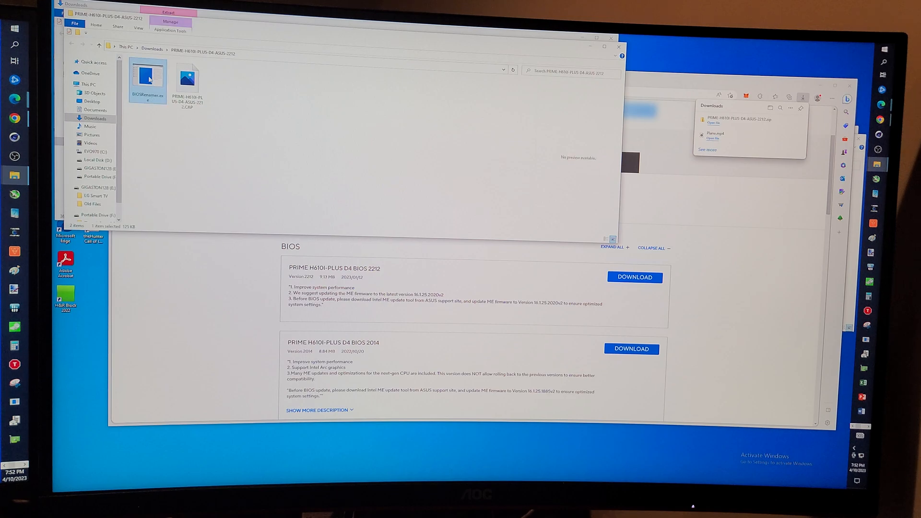
pyautogui.doubleClick(147, 77)
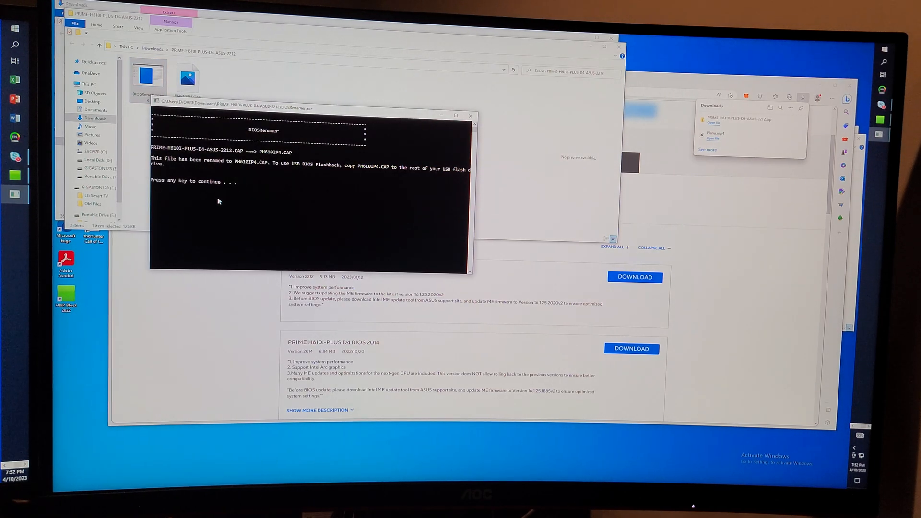
pyautogui.press('enter')
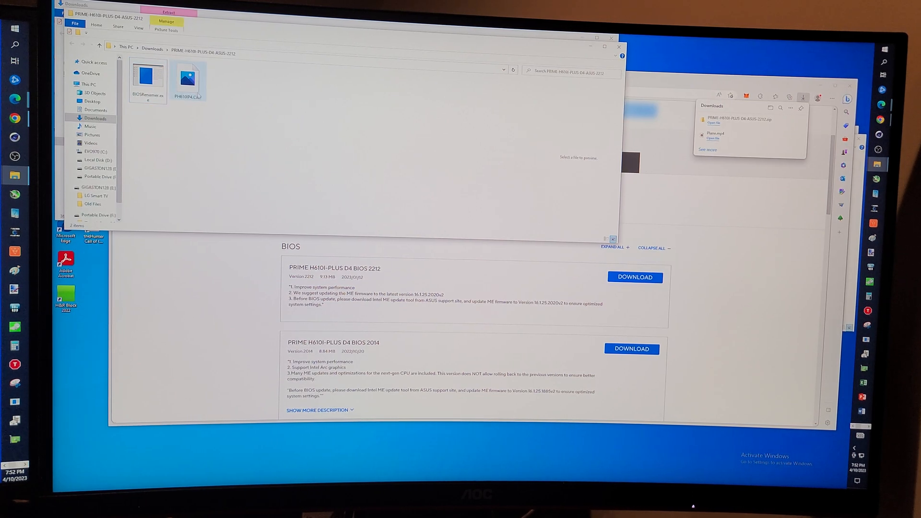
# Copy PH610IP4.CAP and paste it into the root of GIGASTONE128 (E:)
pyautogui.rightClick(188, 77)
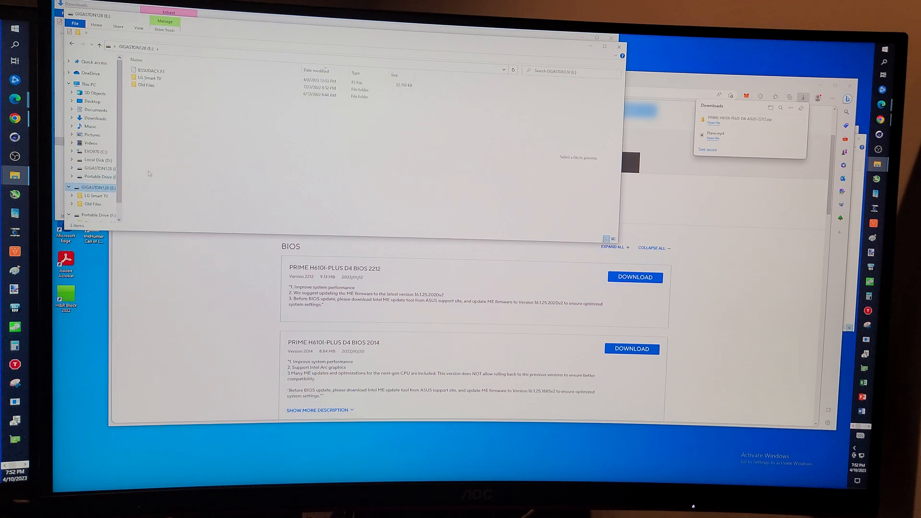
pyautogui.click(151, 70)
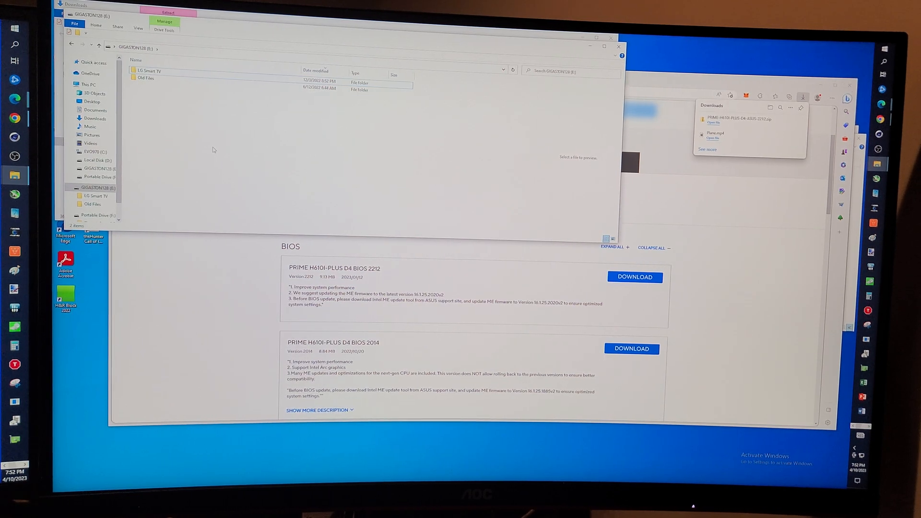
pyautogui.rightClick(213, 150)
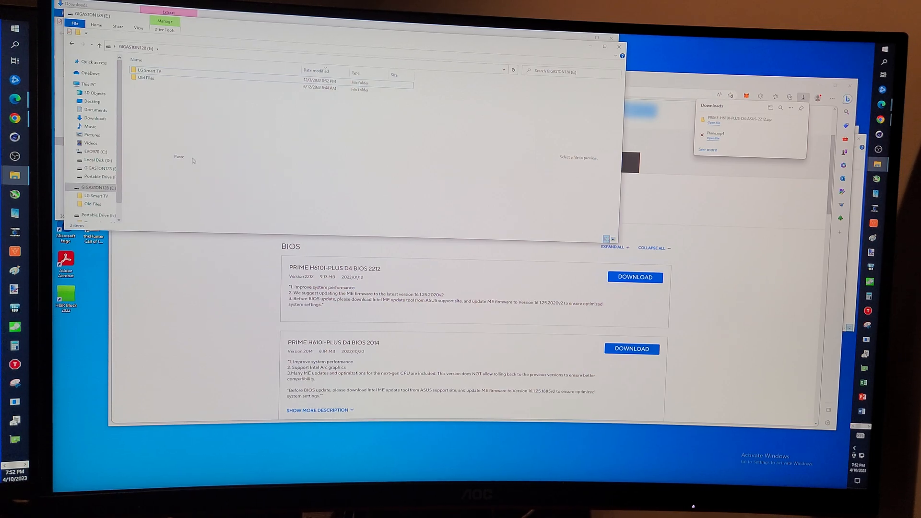
pyautogui.click(178, 156)
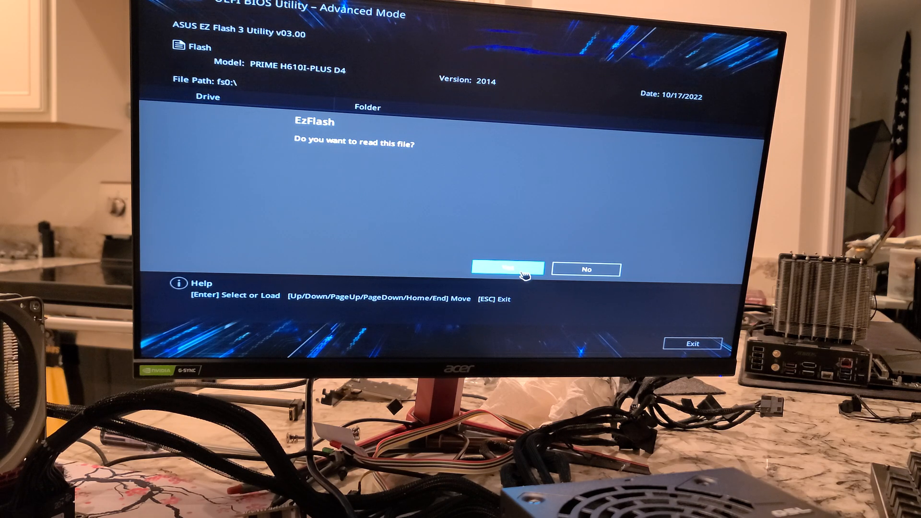
# Confirm reading PH610IP4.CAP from USB, reaching the update-to-2212 prompt
pyautogui.click(509, 270)
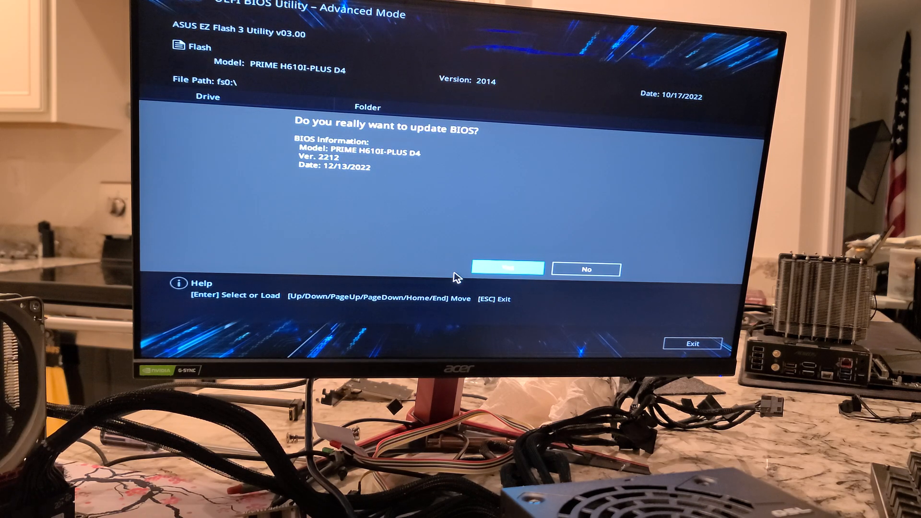